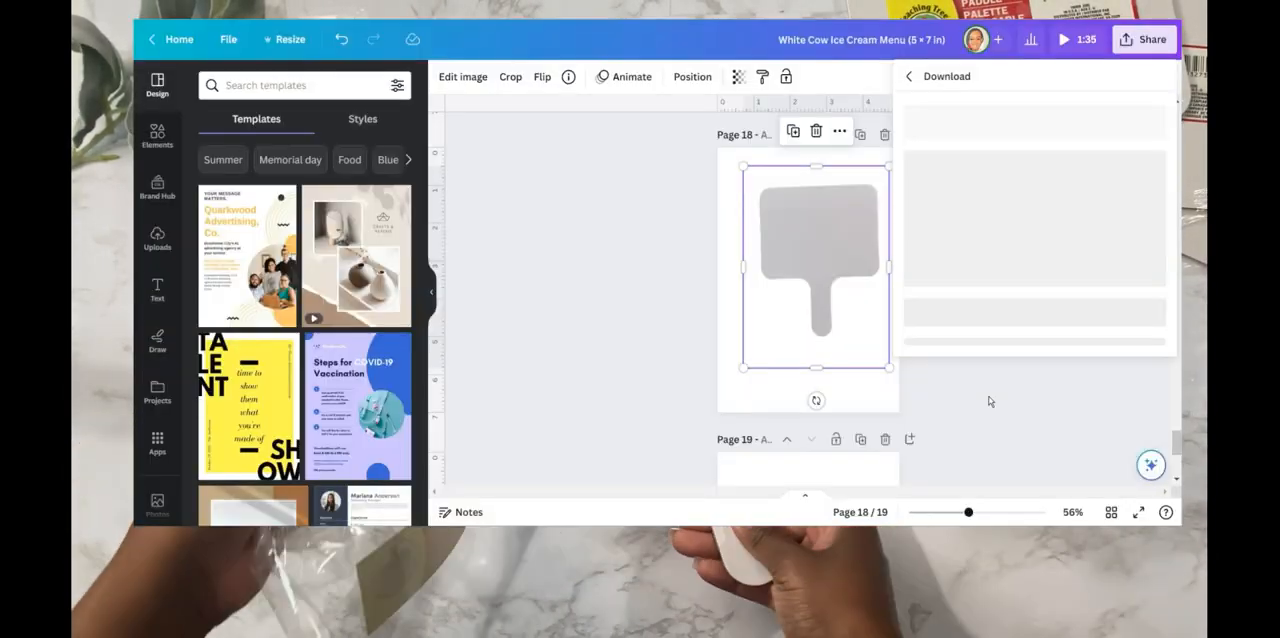
# Start the download of the paddle-shape page from Canva's Share menu
pyautogui.click(1034, 138)
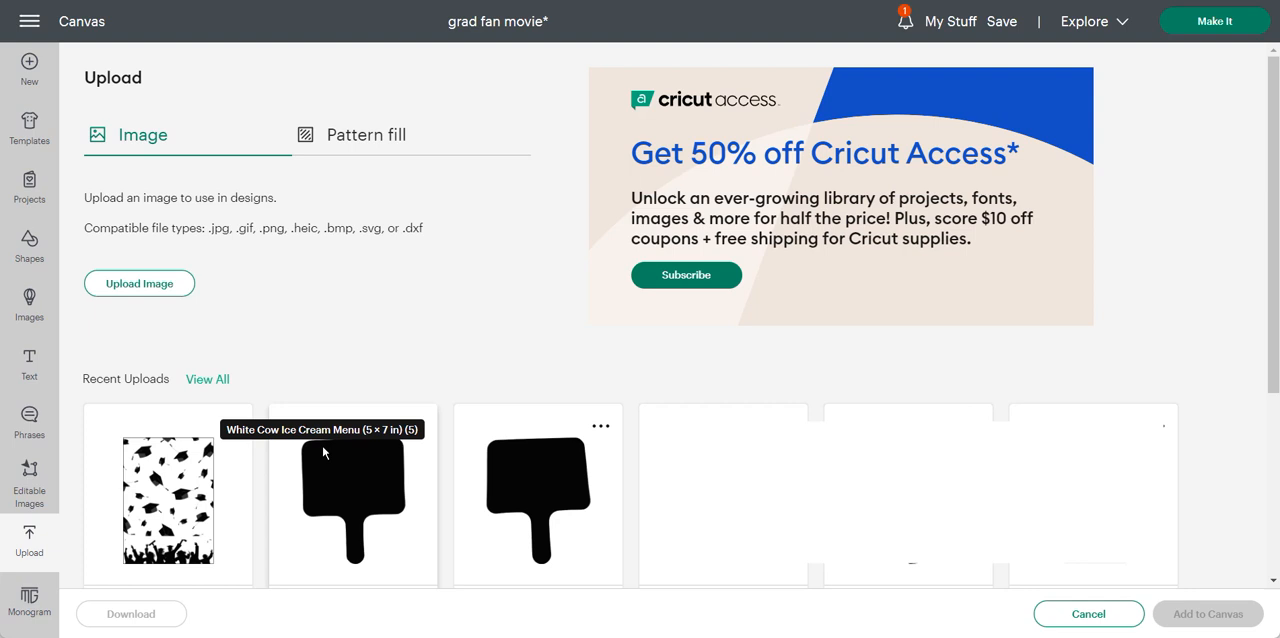
# Add the uploaded black paddle shape from Recent Uploads onto the grad fan canvas
pyautogui.click(352, 494)
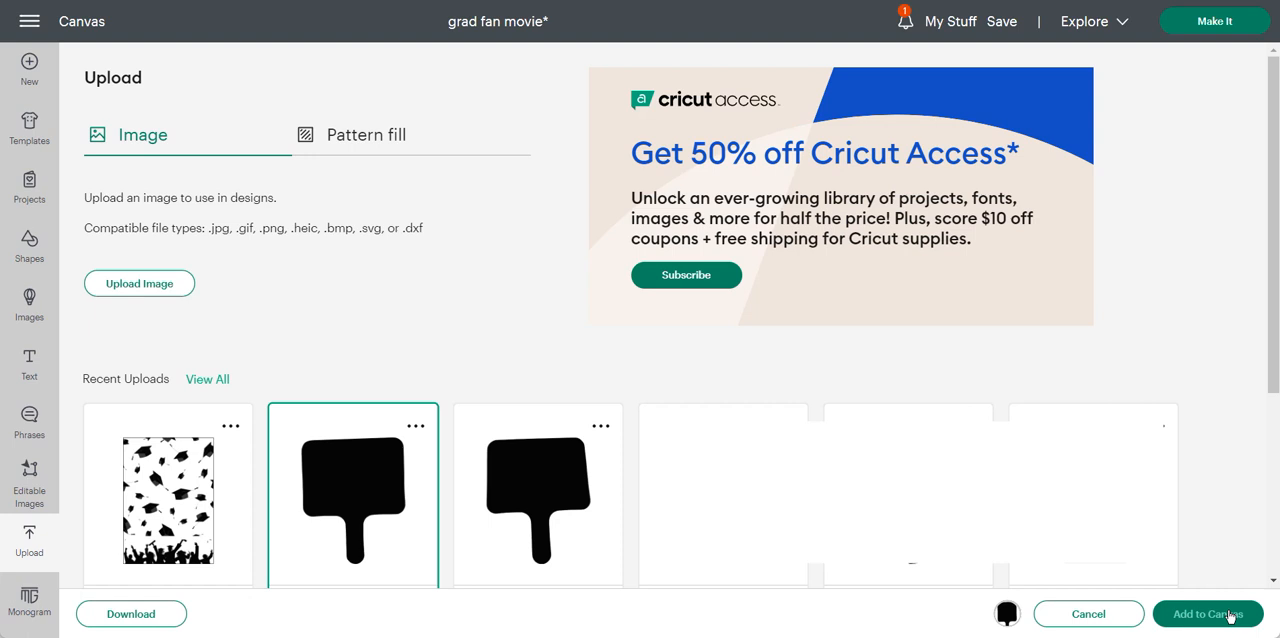
pyautogui.moveTo(1088, 614)
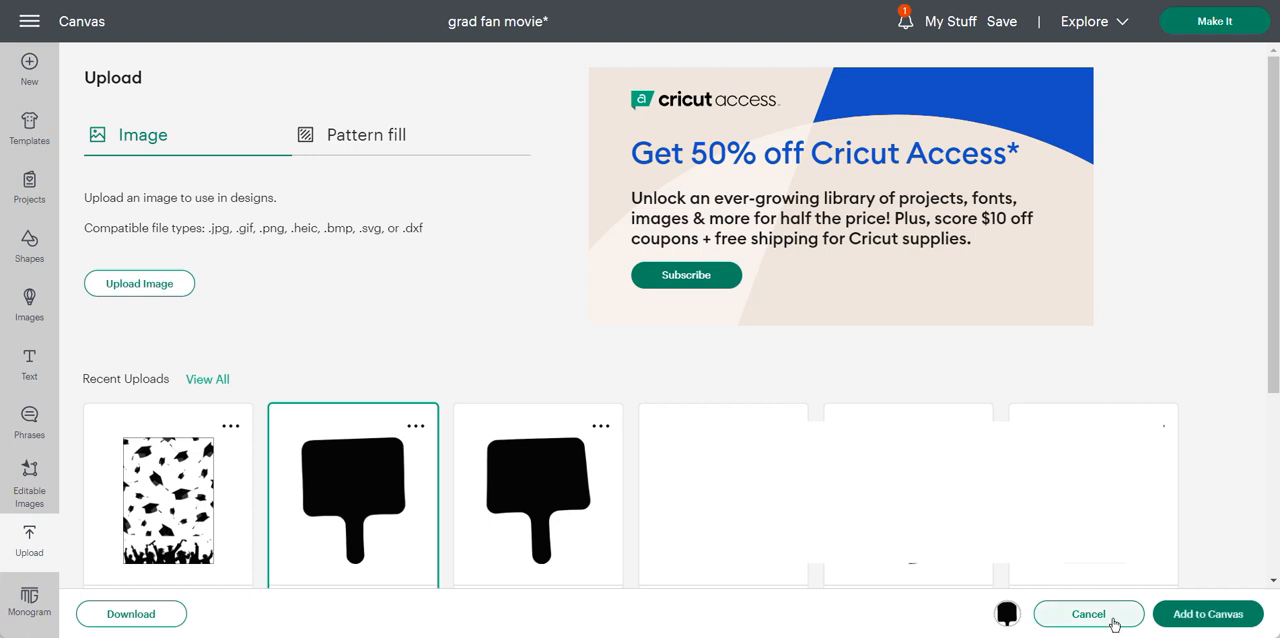
pyautogui.click(1208, 612)
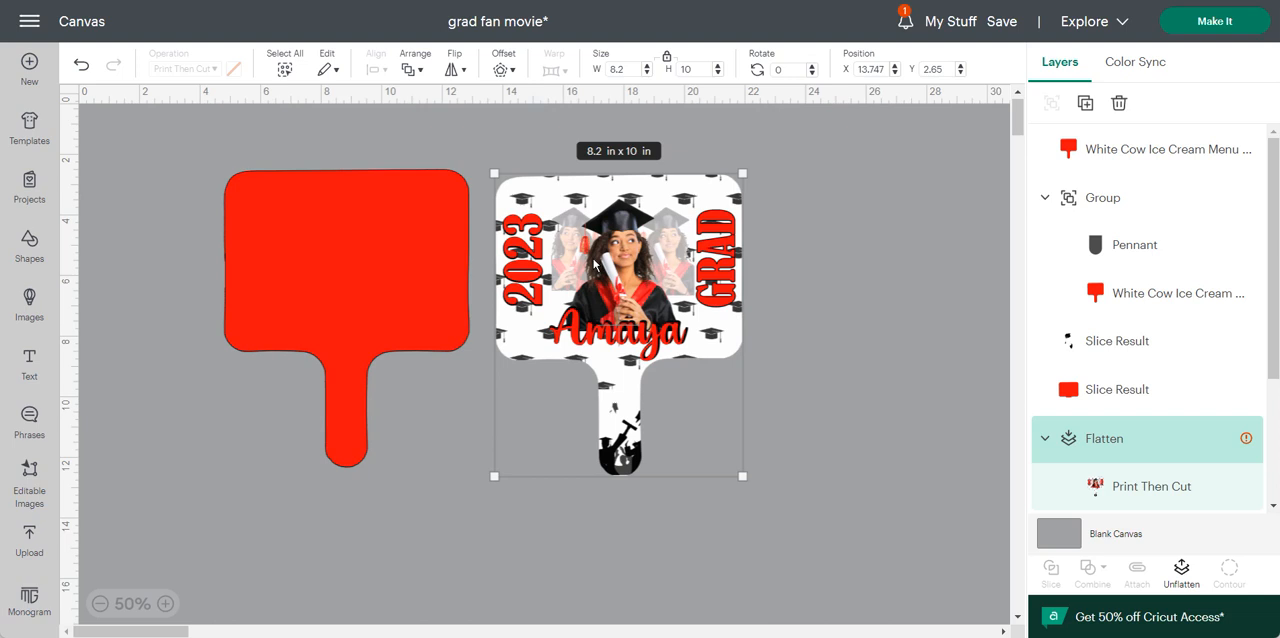
pyautogui.moveTo(592, 262)
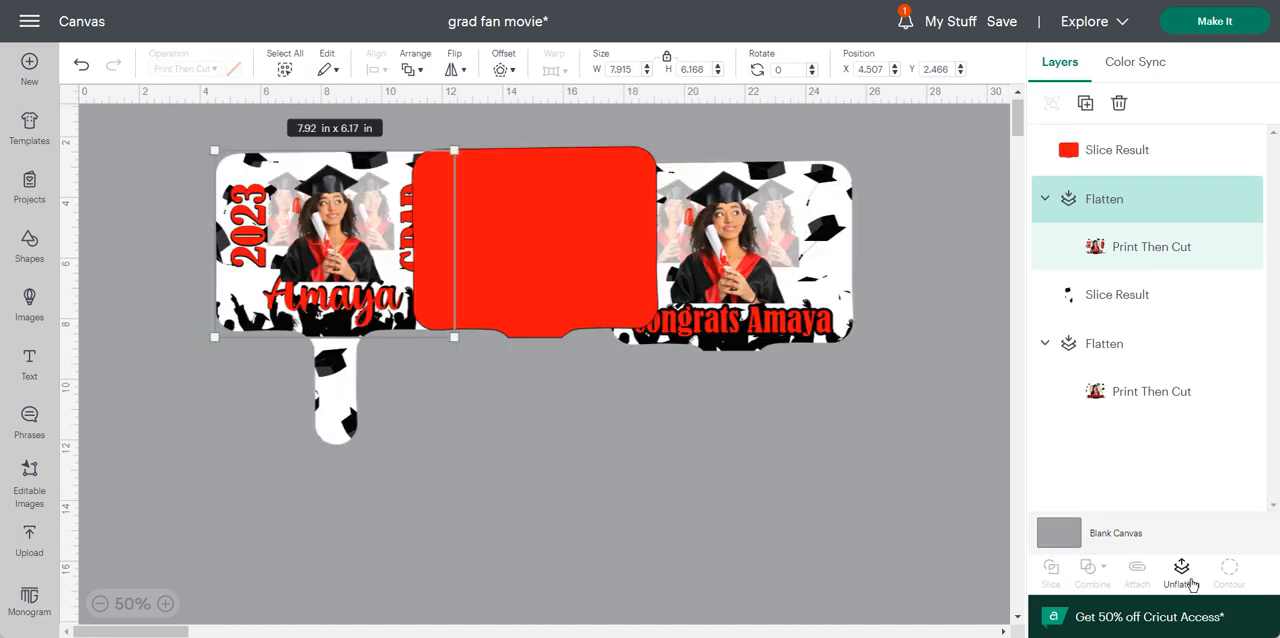
# Clear the leftover slice pieces around the red paddle and send the design to Make It
pyautogui.click(1180, 570)
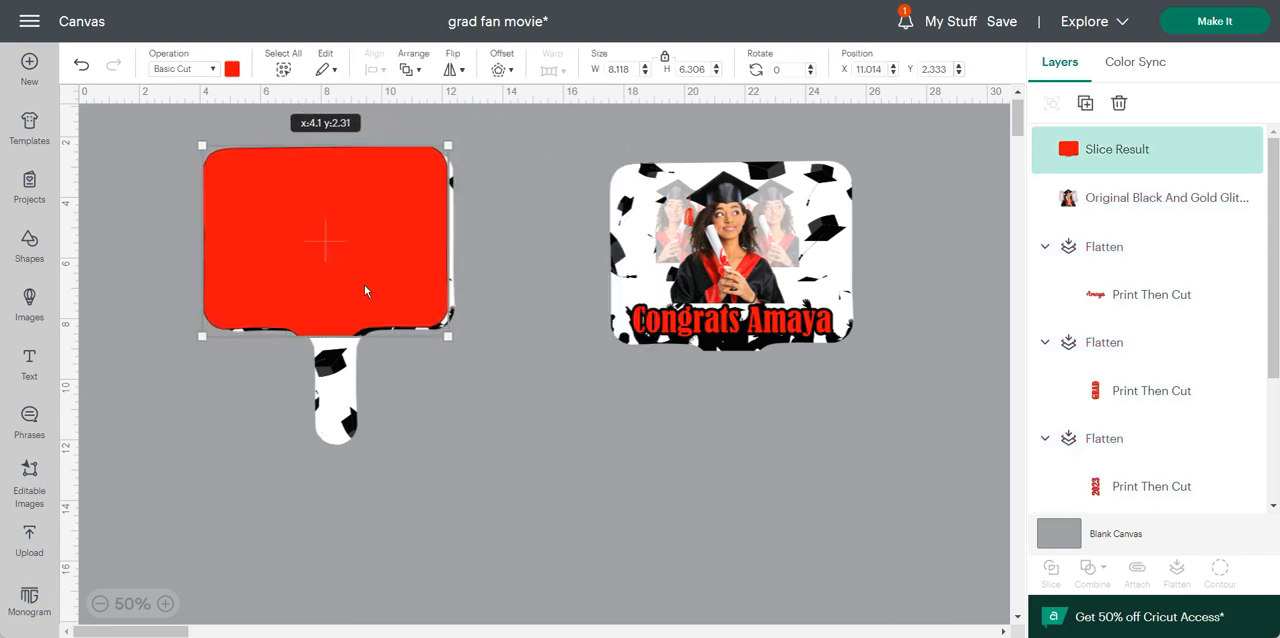
pyautogui.moveTo(322, 240); pyautogui.dragTo(332, 244)
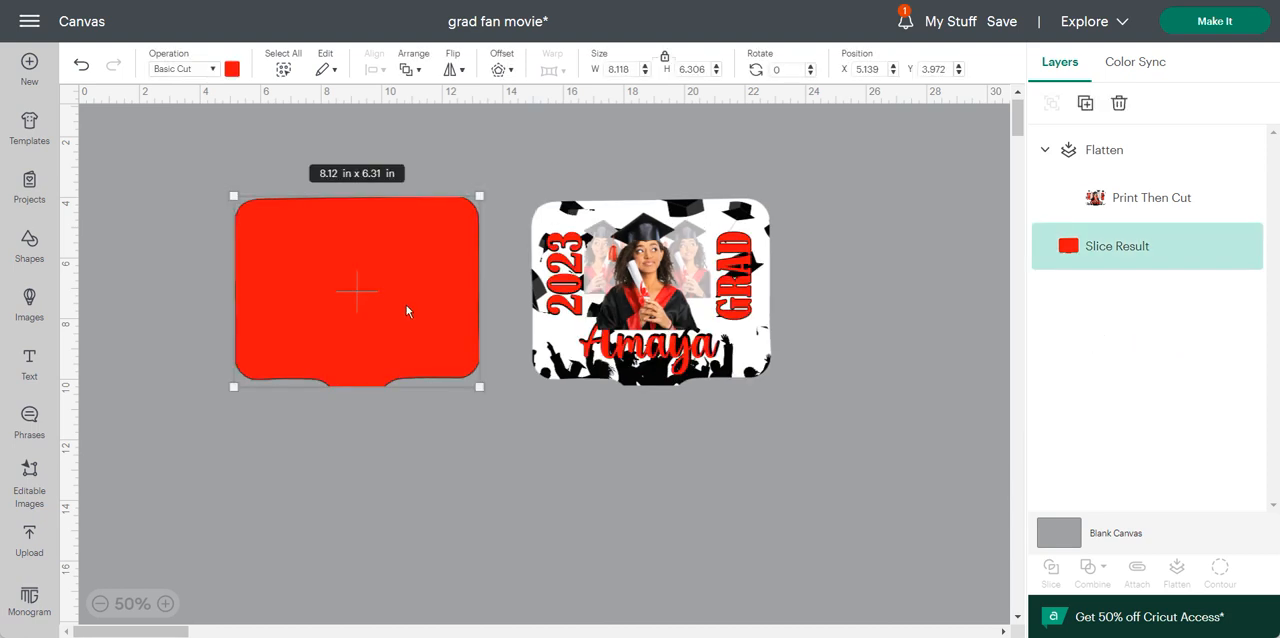
pyautogui.moveTo(1192, 42)
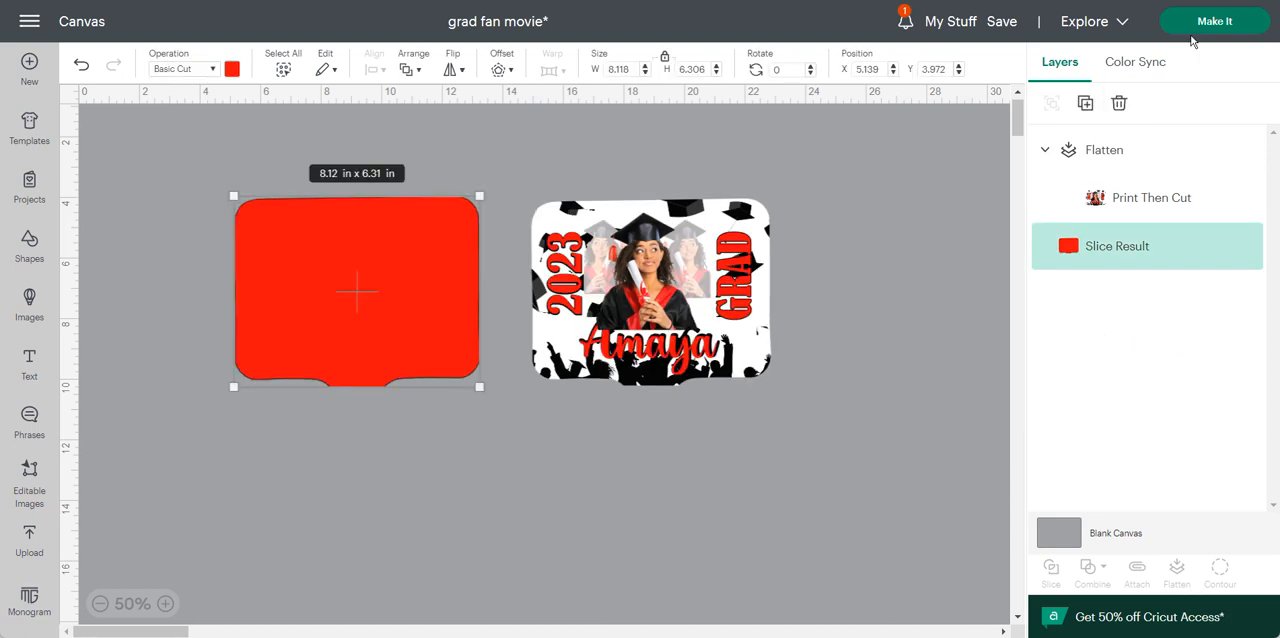
pyautogui.click(1212, 20)
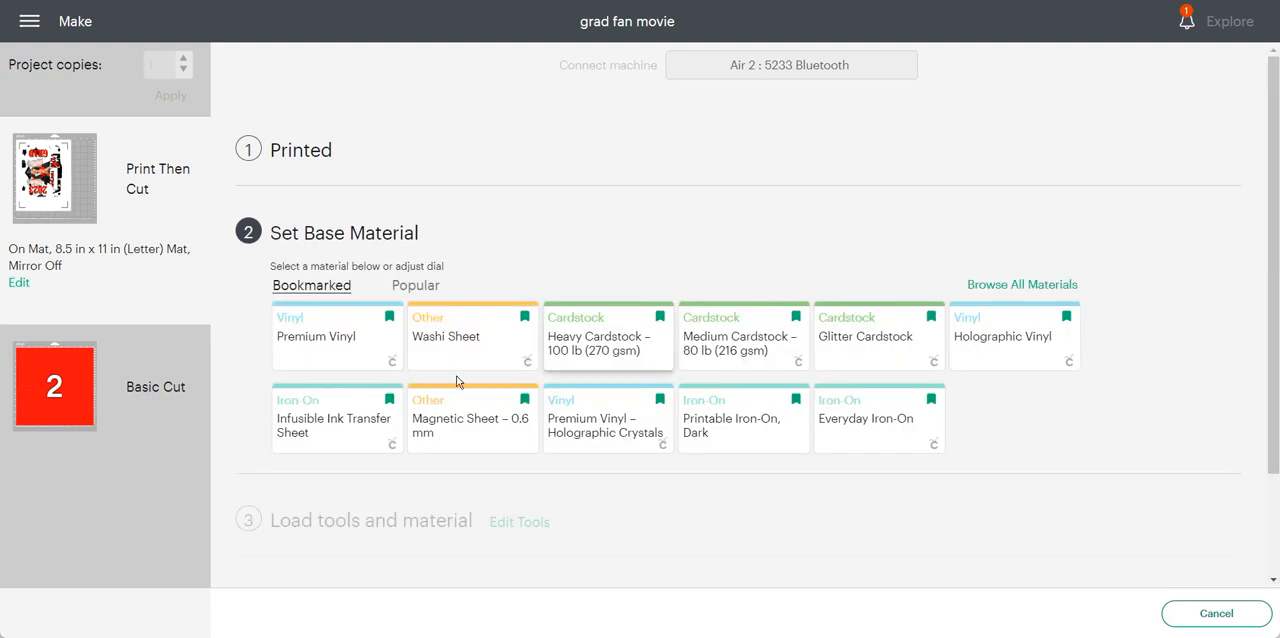
# Select Premium Vinyl as the material for the red basic-cut paddle mat
pyautogui.click(316, 336)
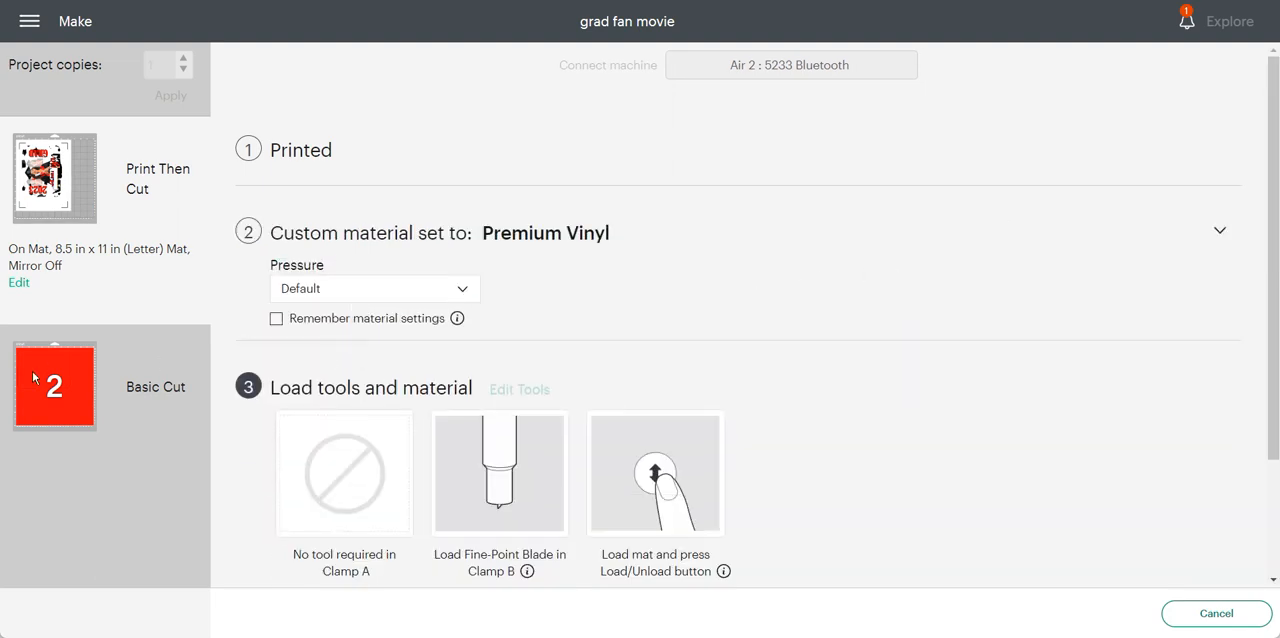
pyautogui.moveTo(784, 288)
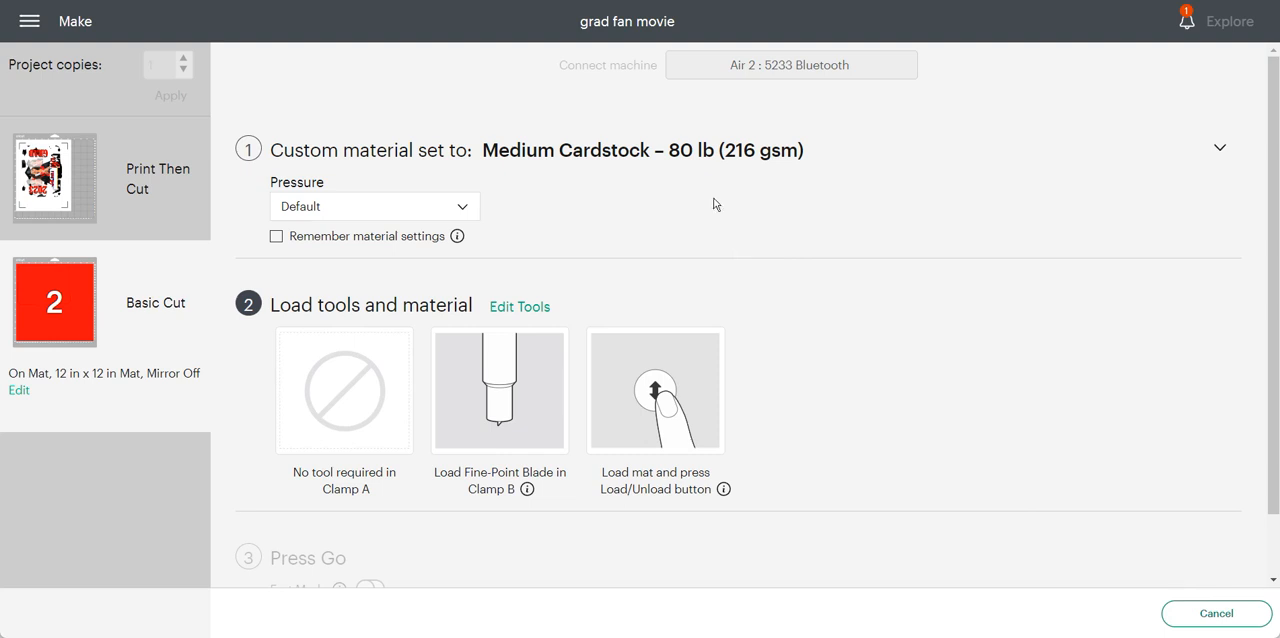
pyautogui.moveTo(700, 172)
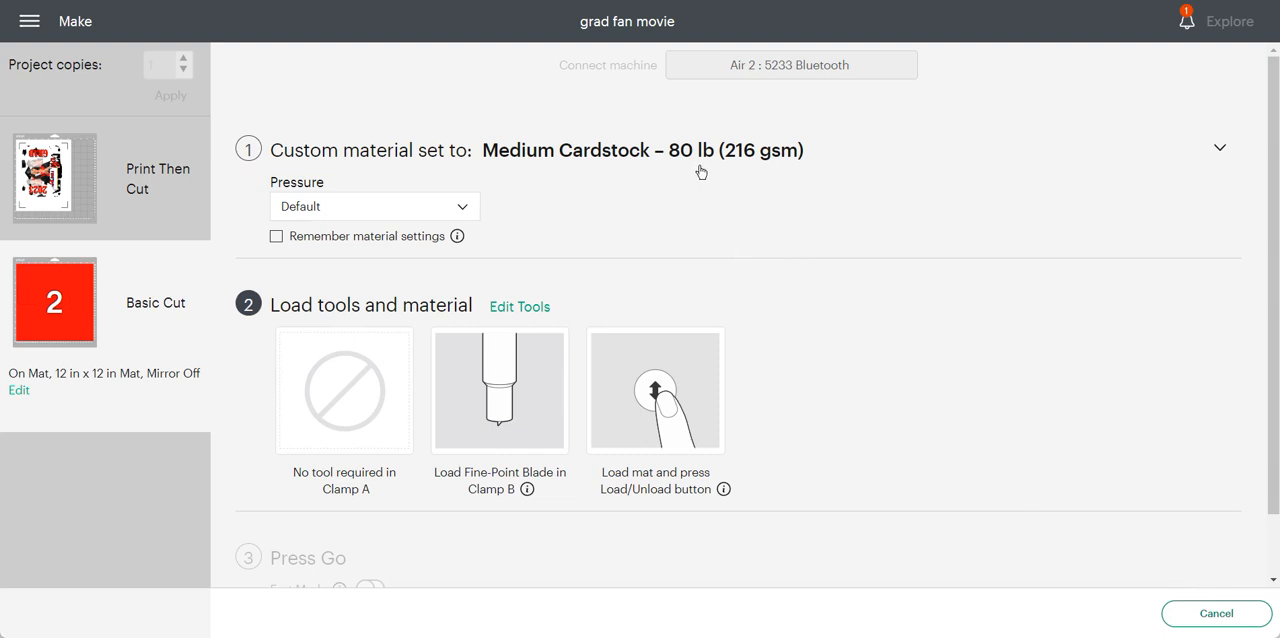
pyautogui.moveTo(1200, 576)
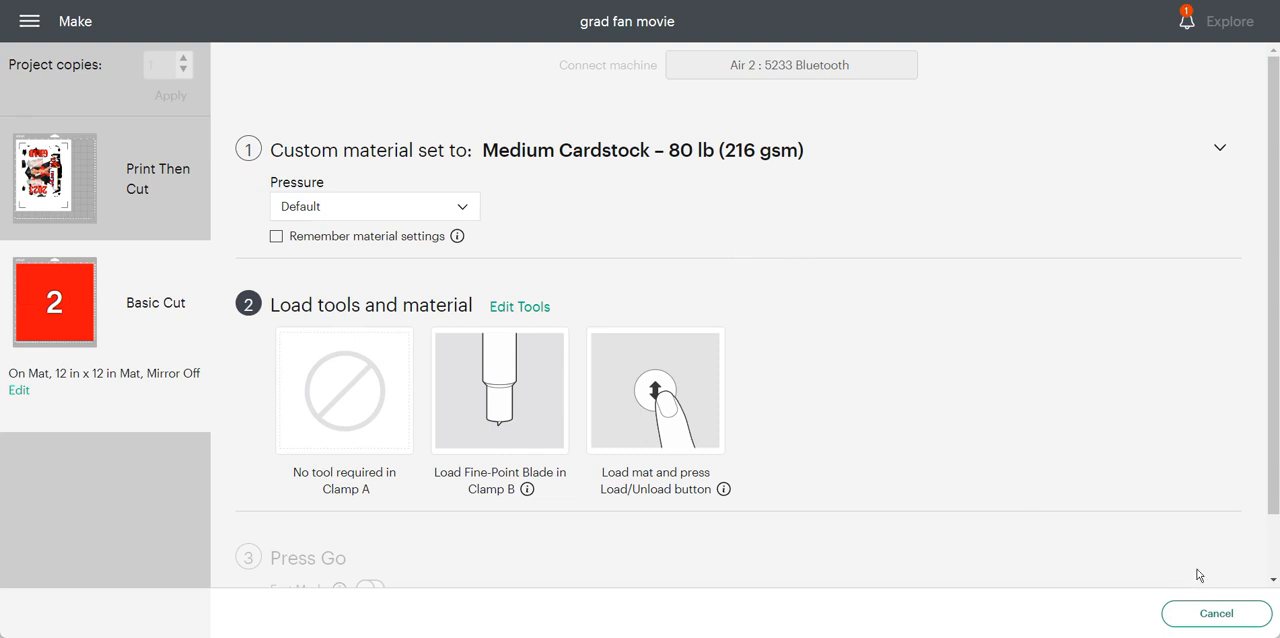